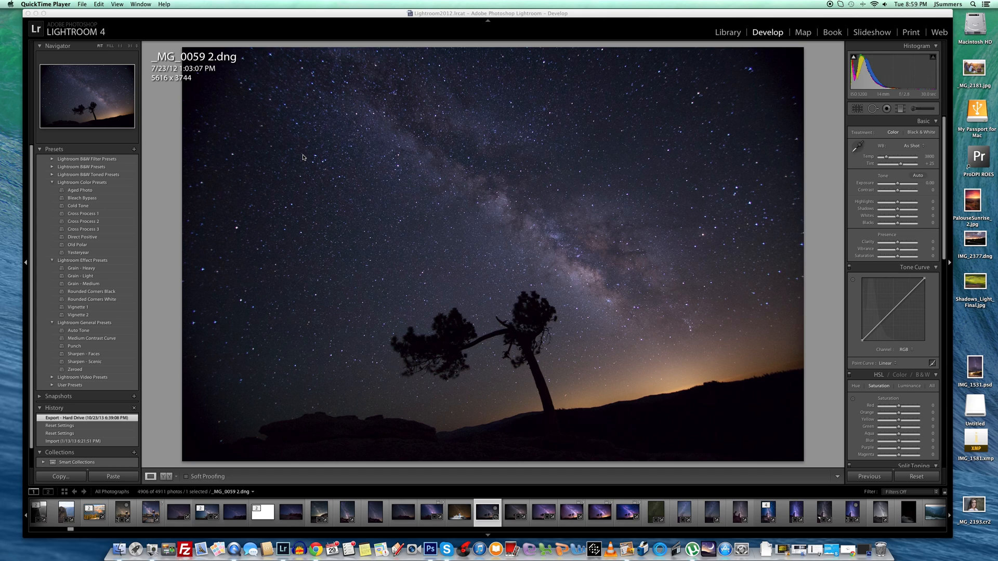
{"action": "mouse_move", "coordinate": [618, 207]}
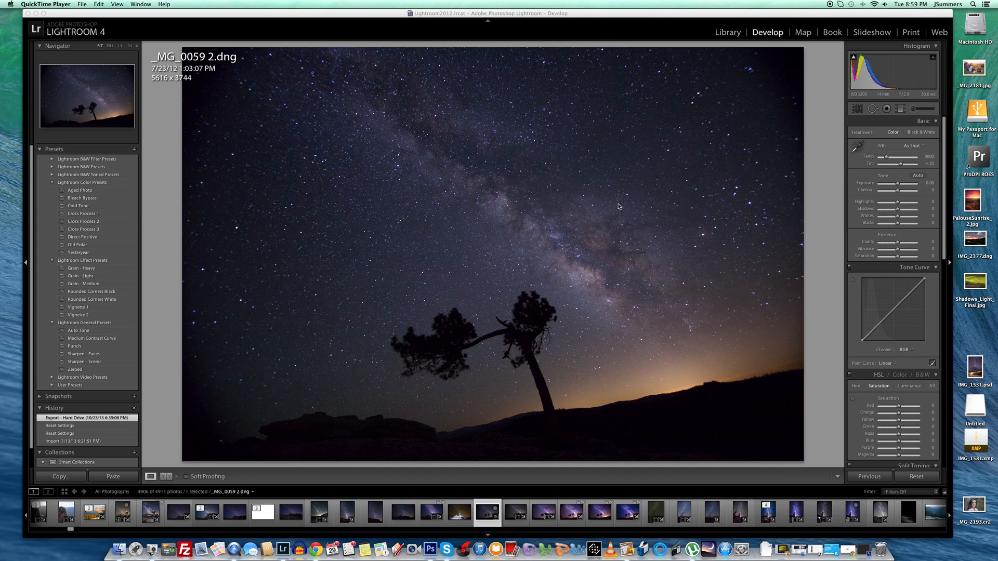
{"action": "mouse_move", "coordinate": [836, 171]}
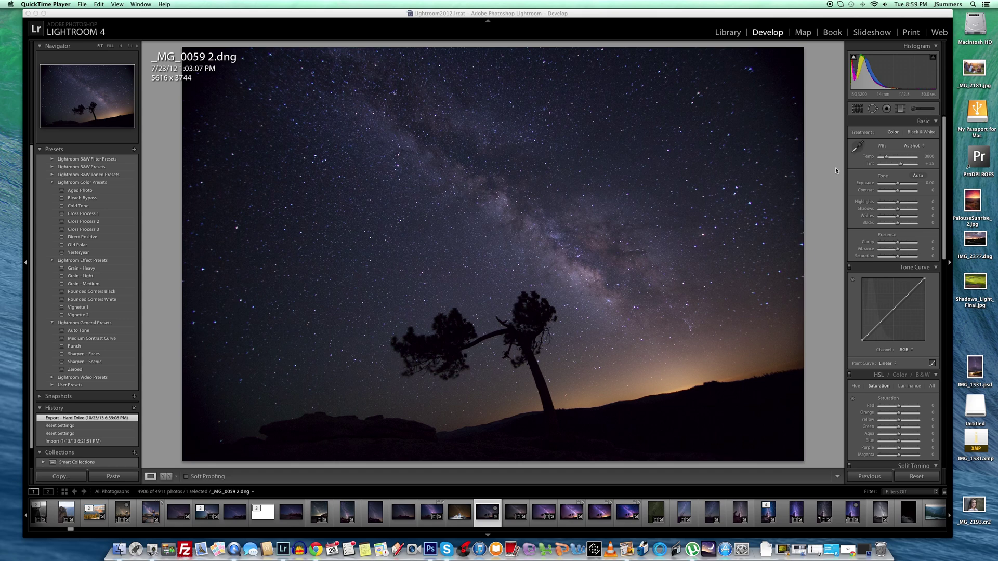
{"action": "mouse_move", "coordinate": [831, 172]}
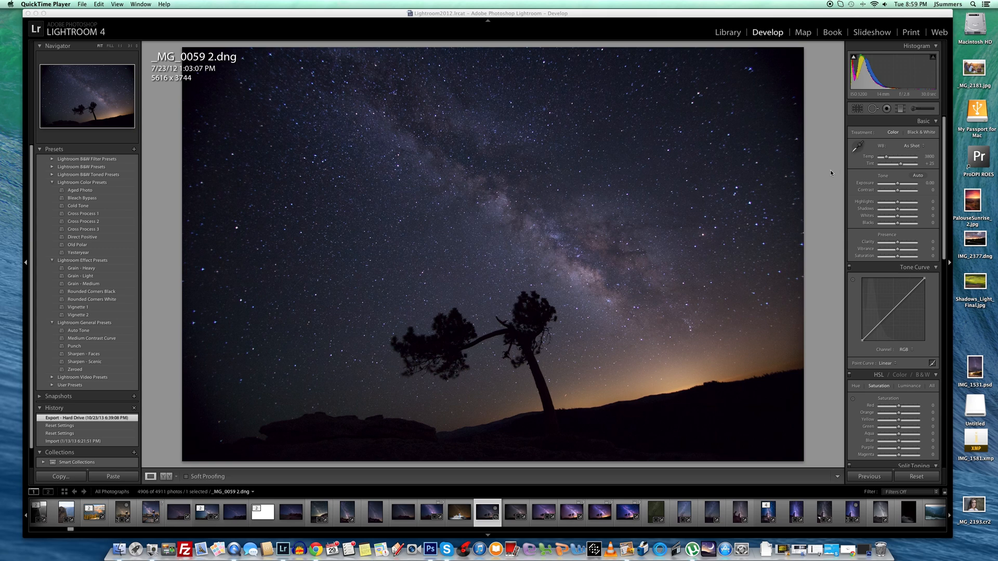
{"action": "mouse_move", "coordinate": [870, 178]}
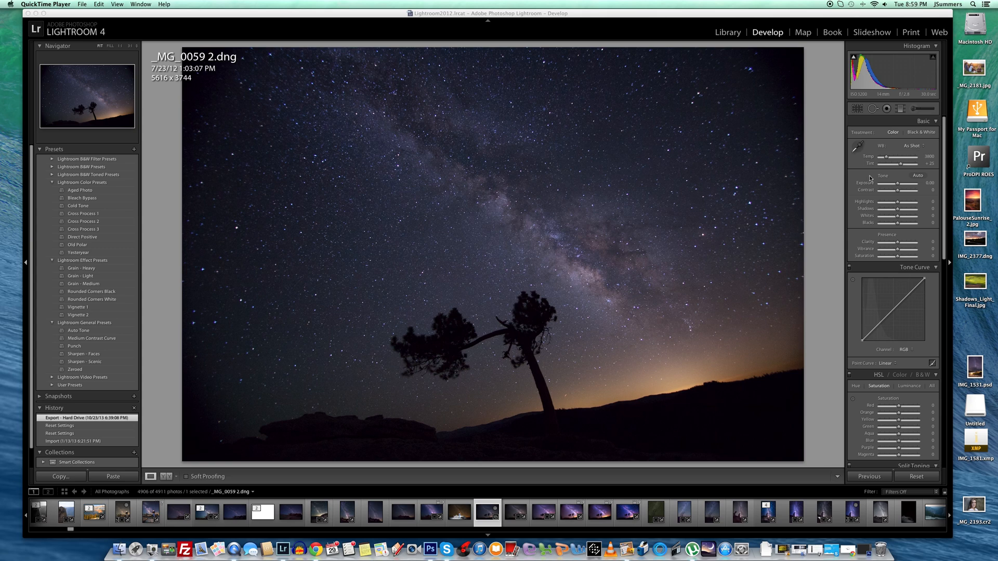
{"action": "mouse_move", "coordinate": [880, 164]}
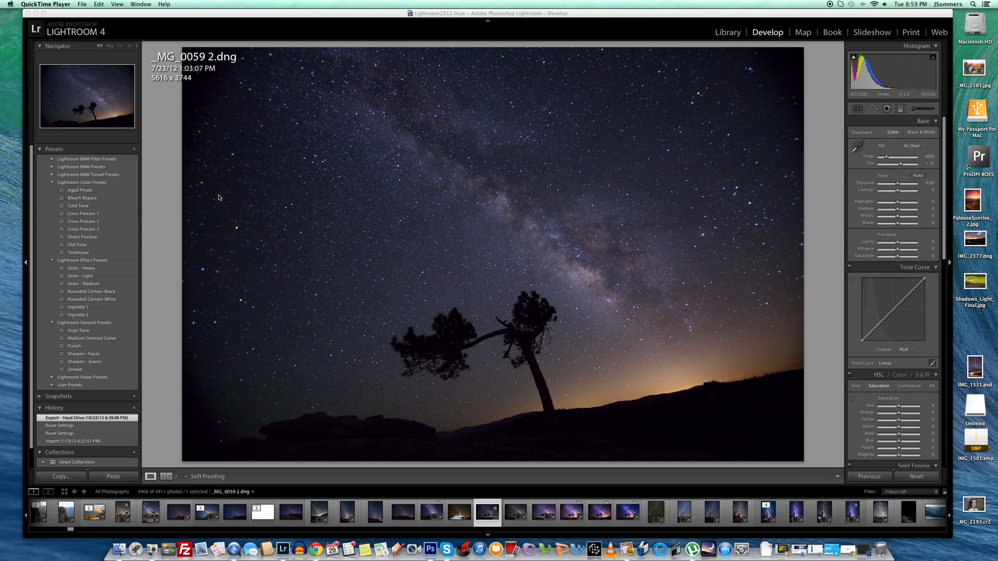
{"action": "mouse_move", "coordinate": [493, 346]}
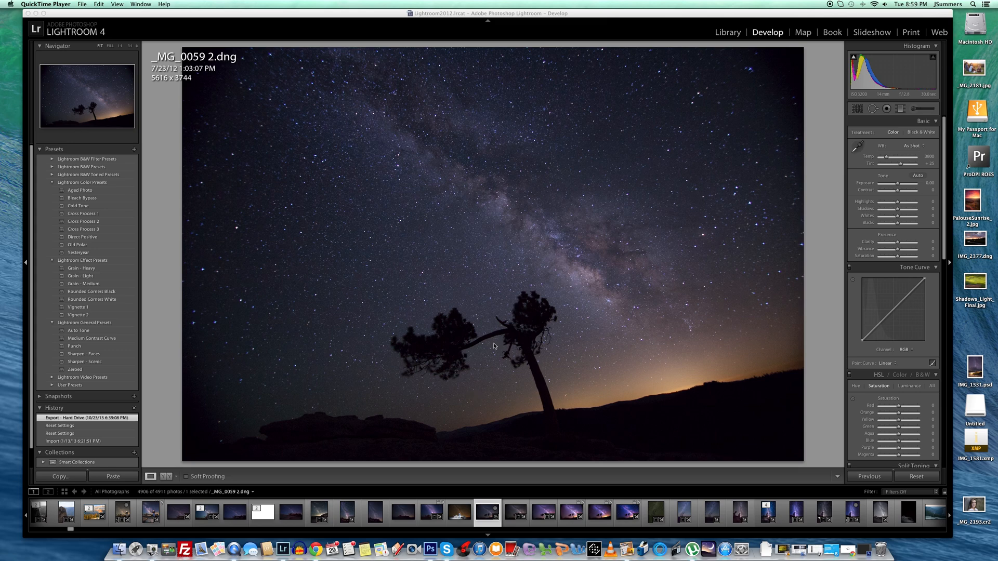
{"action": "mouse_move", "coordinate": [498, 342]}
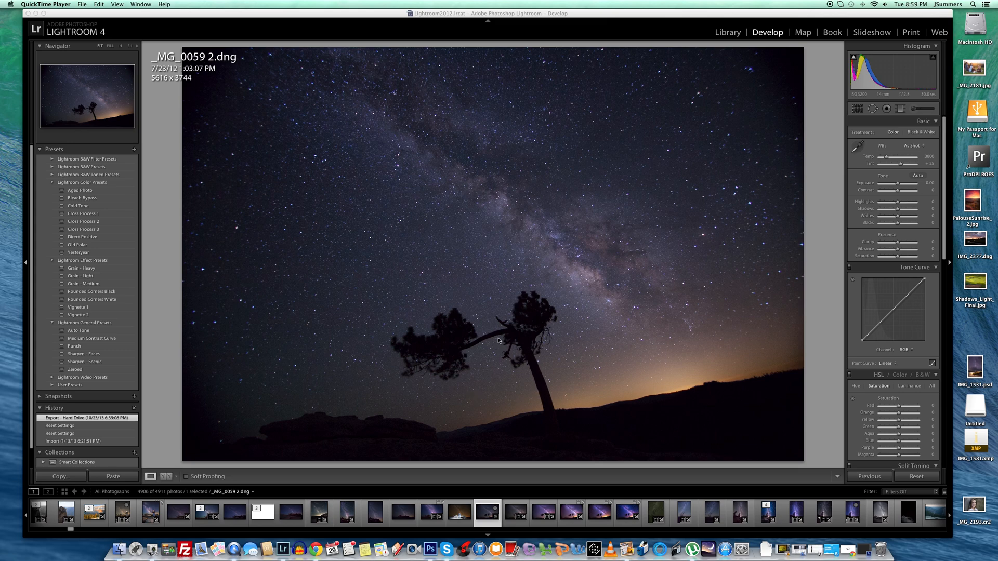
{"action": "mouse_move", "coordinate": [618, 371]}
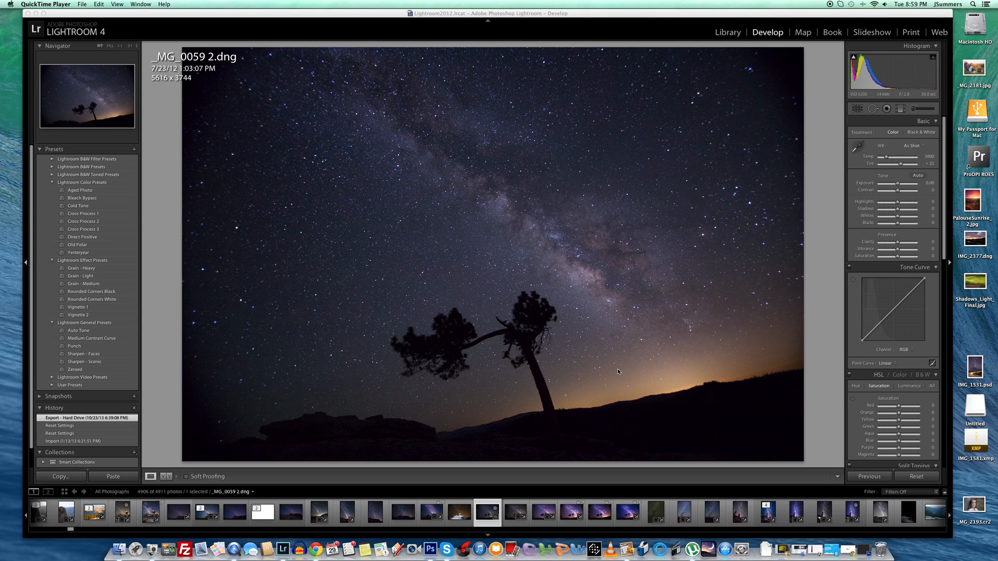
{"action": "mouse_move", "coordinate": [578, 399]}
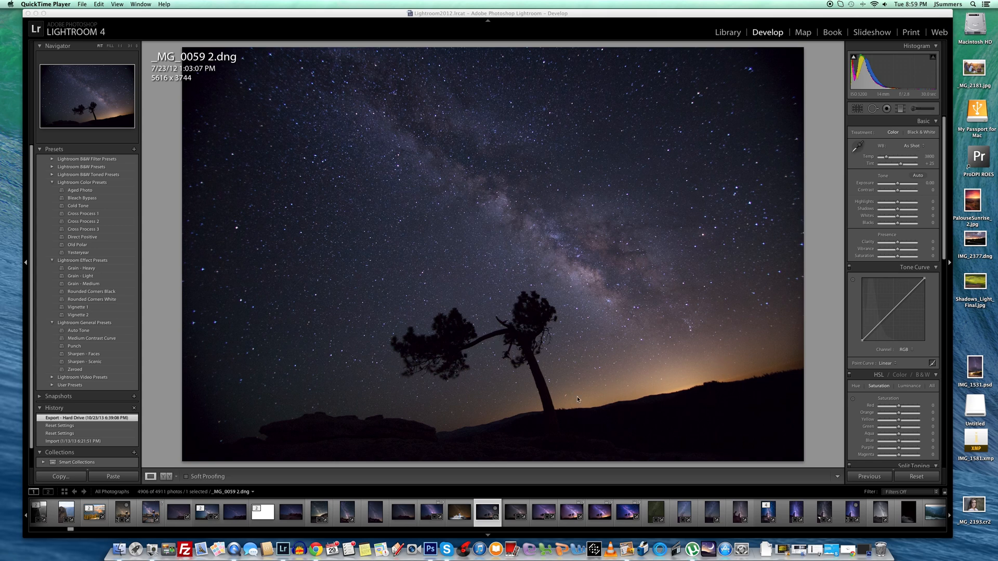
{"action": "mouse_move", "coordinate": [748, 316]}
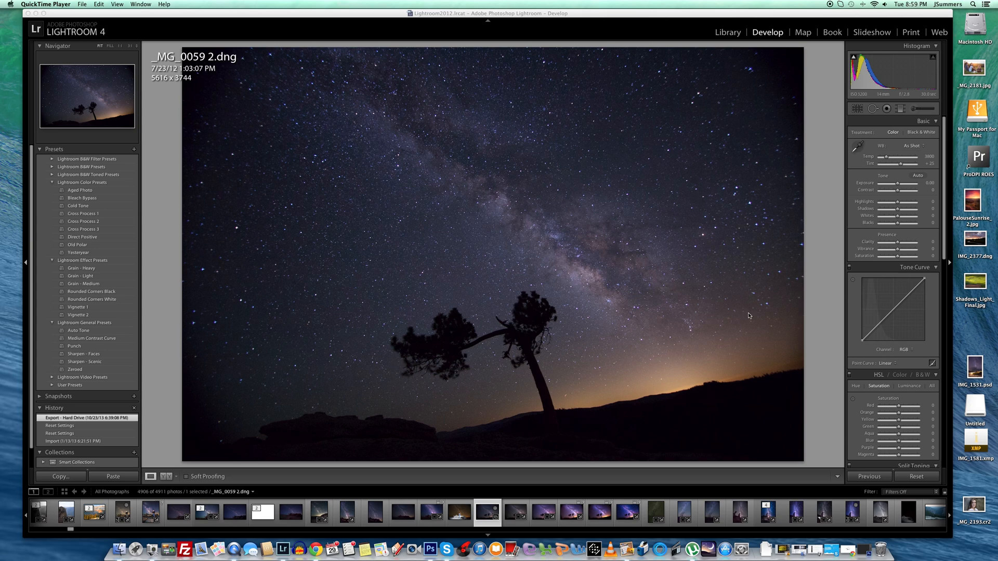
{"action": "mouse_move", "coordinate": [896, 185]}
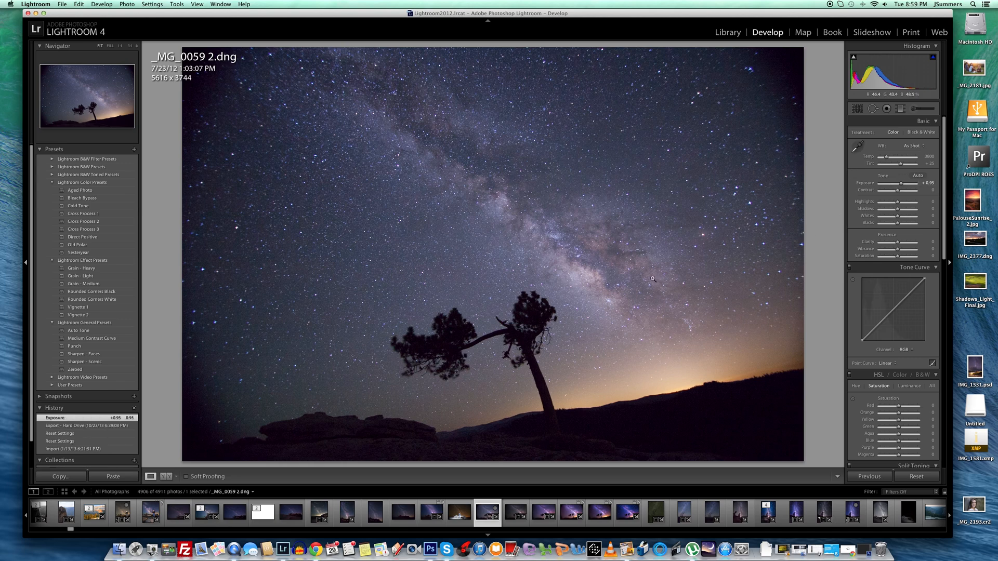
{"action": "mouse_move", "coordinate": [599, 278]}
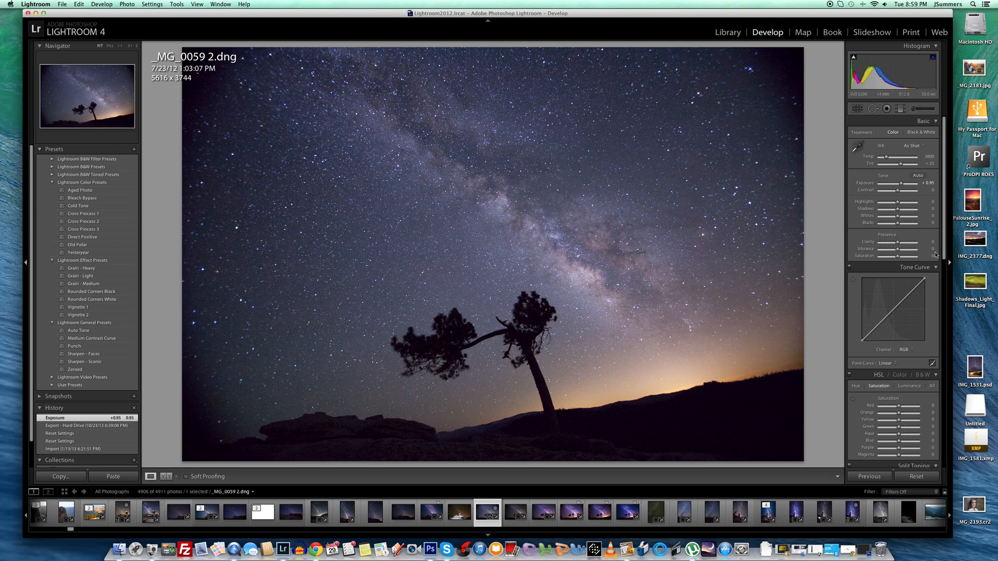
Step: Scroll down the Develop panels toward the noise reduction and white balance controls
{"action": "scroll", "scroll_direction": "down", "scroll_amount": 3}
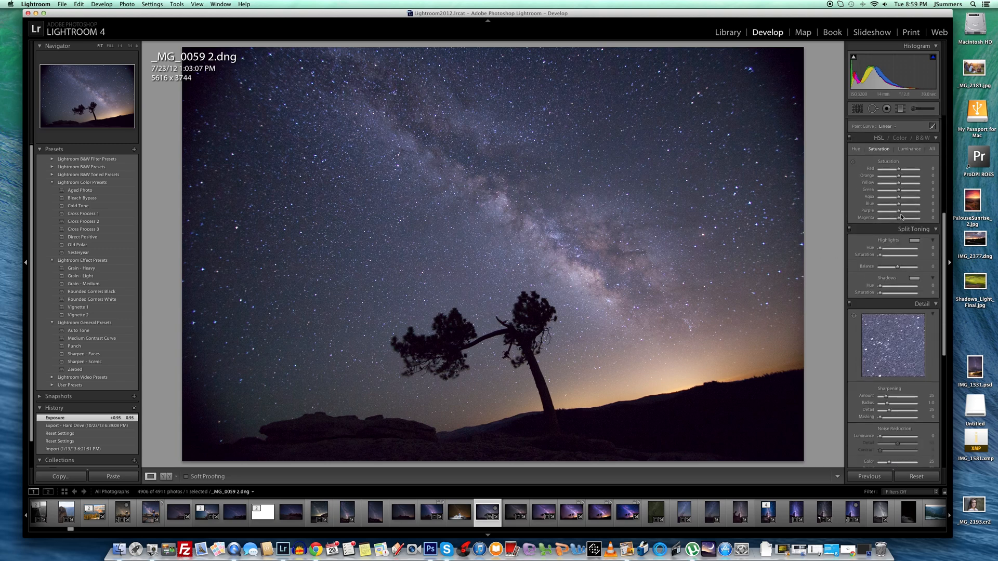
{"action": "scroll", "scroll_direction": "down", "scroll_amount": 3}
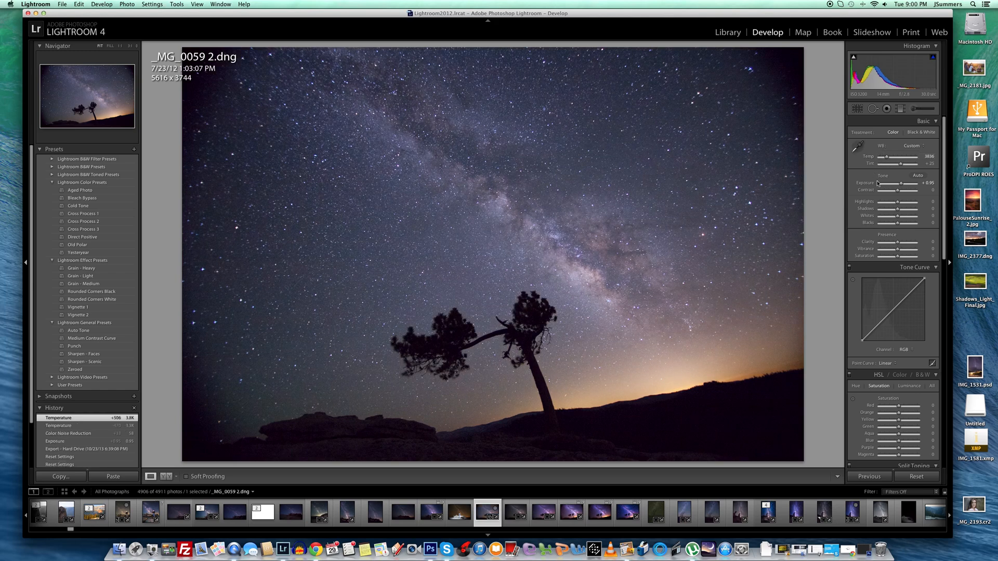
{"action": "mouse_move", "coordinate": [765, 189]}
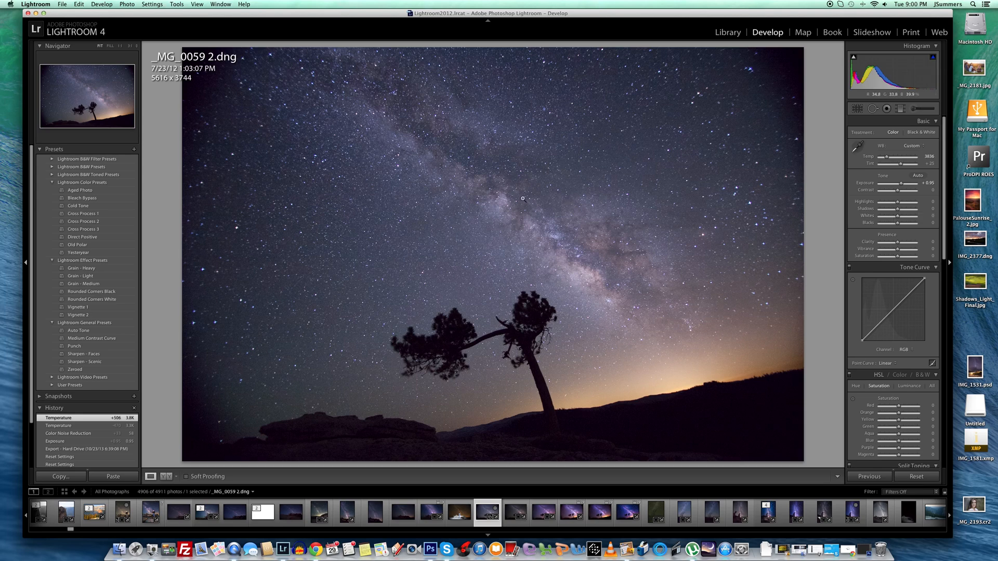
{"action": "mouse_move", "coordinate": [599, 180]}
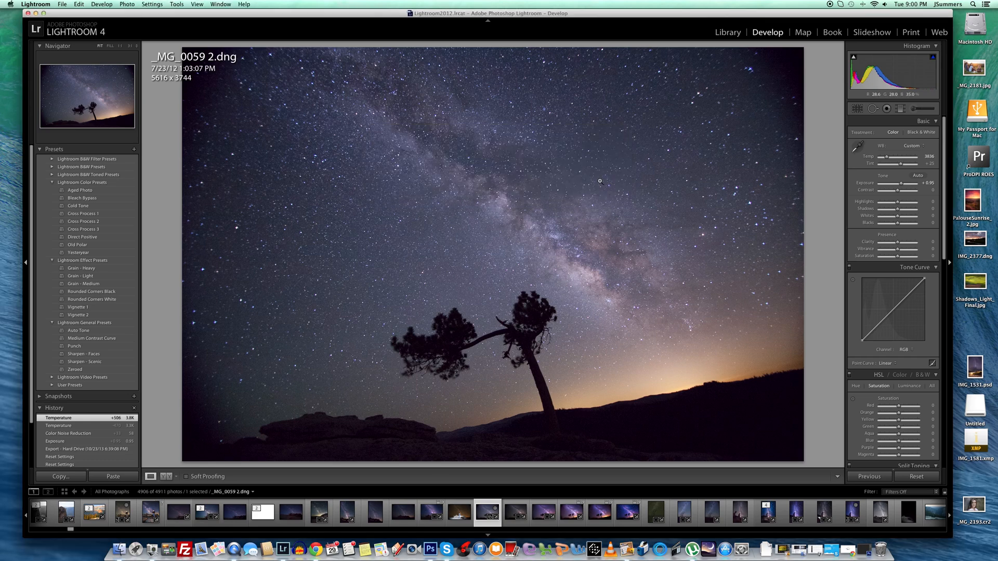
{"action": "mouse_move", "coordinate": [475, 225]}
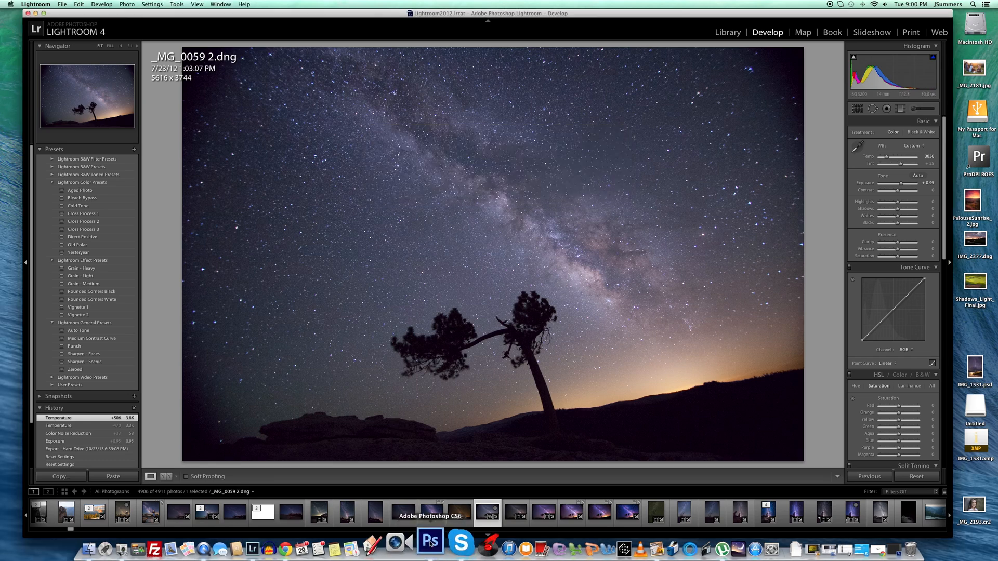
Step: Send the adjusted Milky Way photo to Photoshop CS6 via Edit In
{"action": "left_click", "coordinate": [430, 545]}
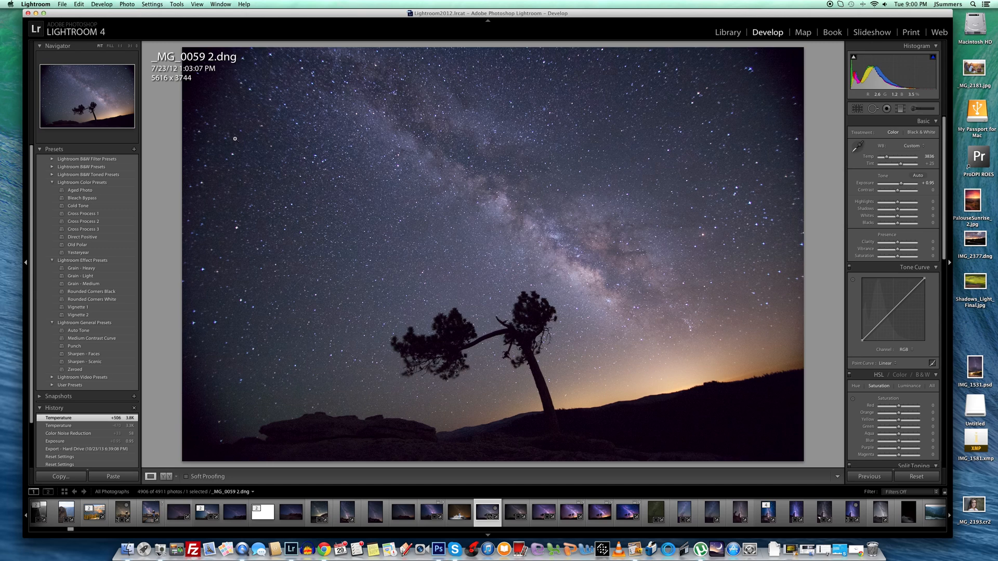
{"action": "left_click", "coordinate": [437, 547]}
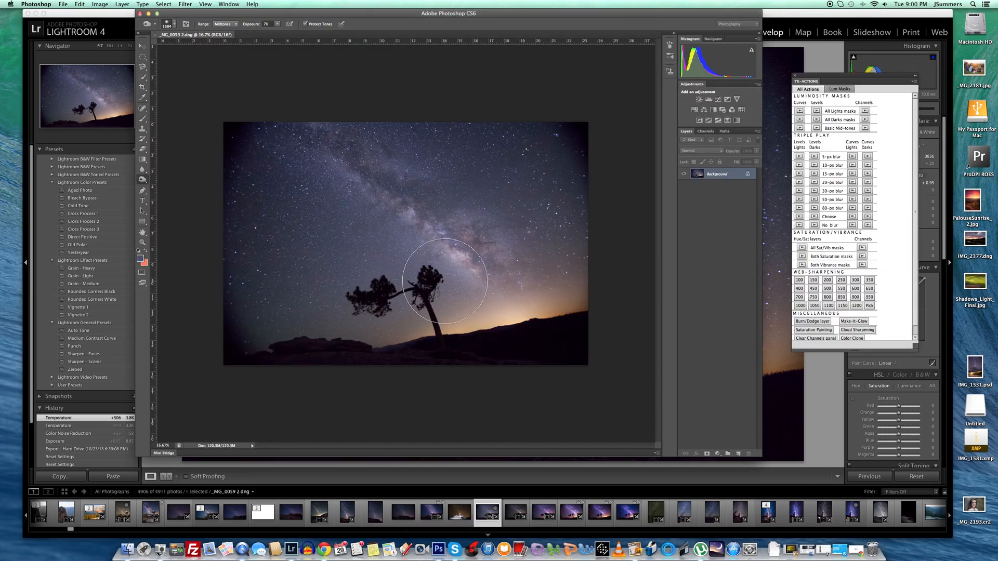
{"action": "mouse_move", "coordinate": [541, 210]}
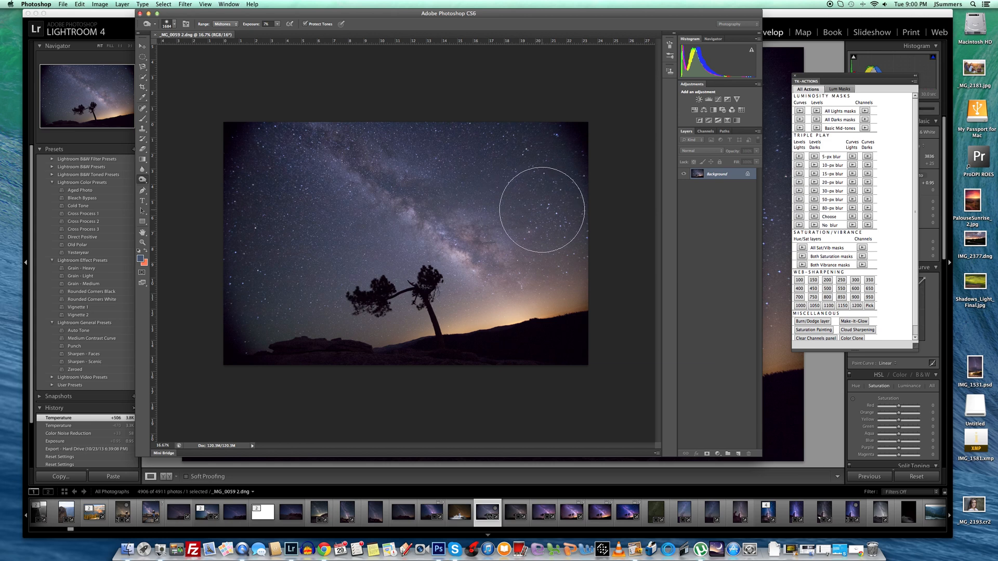
{"action": "mouse_move", "coordinate": [535, 209]}
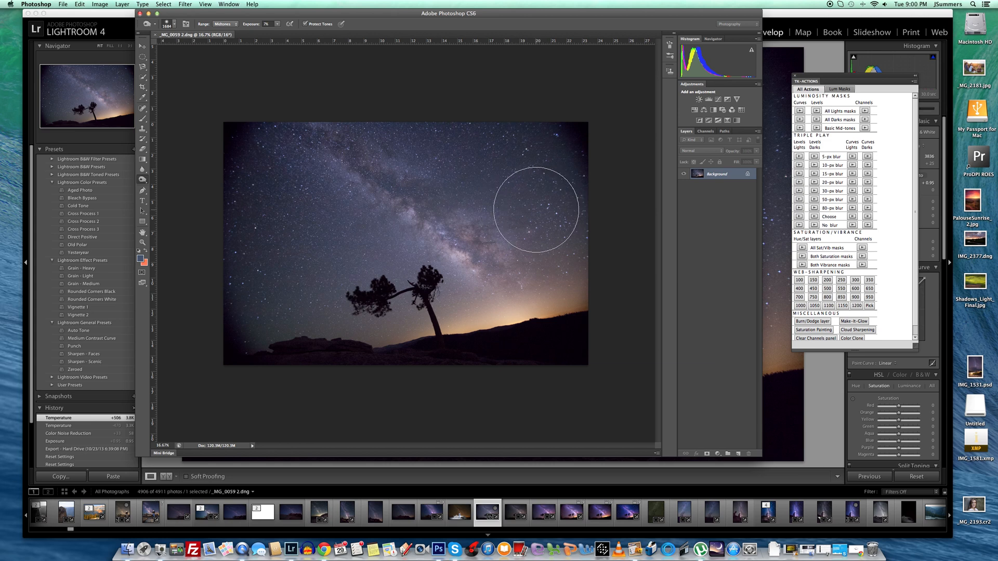
{"action": "mouse_move", "coordinate": [596, 182]}
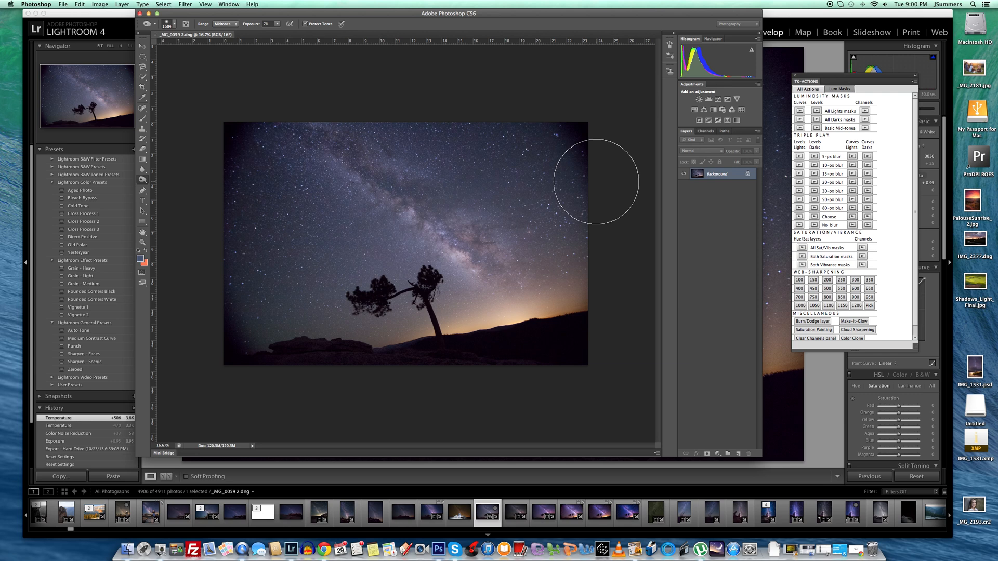
{"action": "mouse_move", "coordinate": [591, 206]}
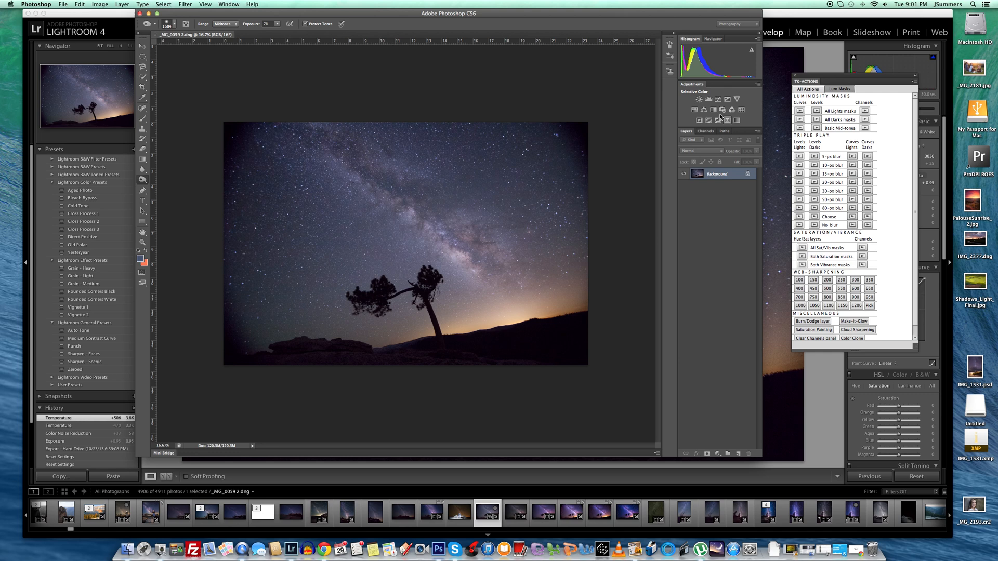
Step: Create a Levels adjustment layer from the Adjustments panel's Levels icon
{"action": "left_click", "coordinate": [708, 100]}
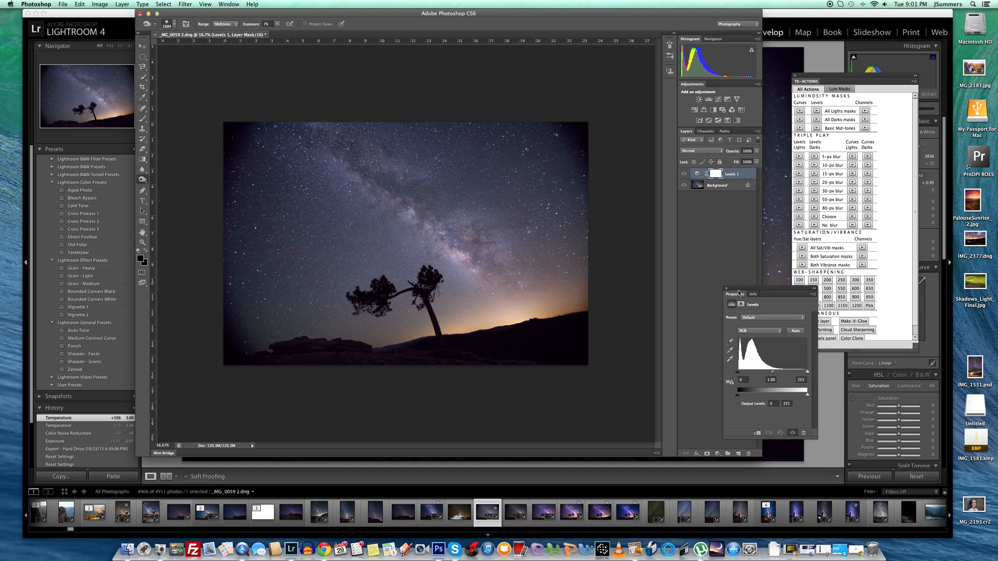
Step: Shift the Red, Green and Blue channel midtones individually in Levels
{"action": "left_click", "coordinate": [758, 331]}
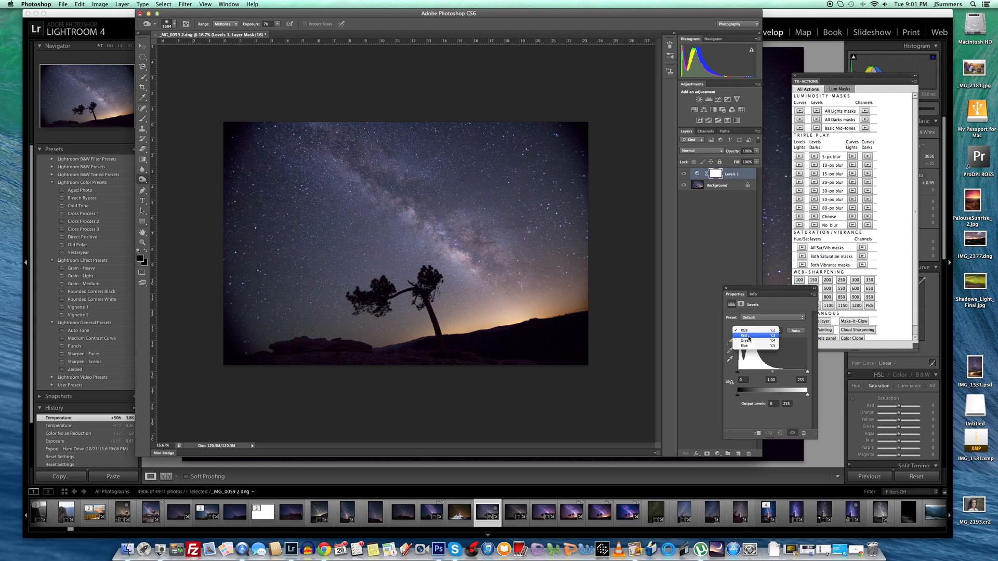
{"action": "left_click", "coordinate": [745, 335]}
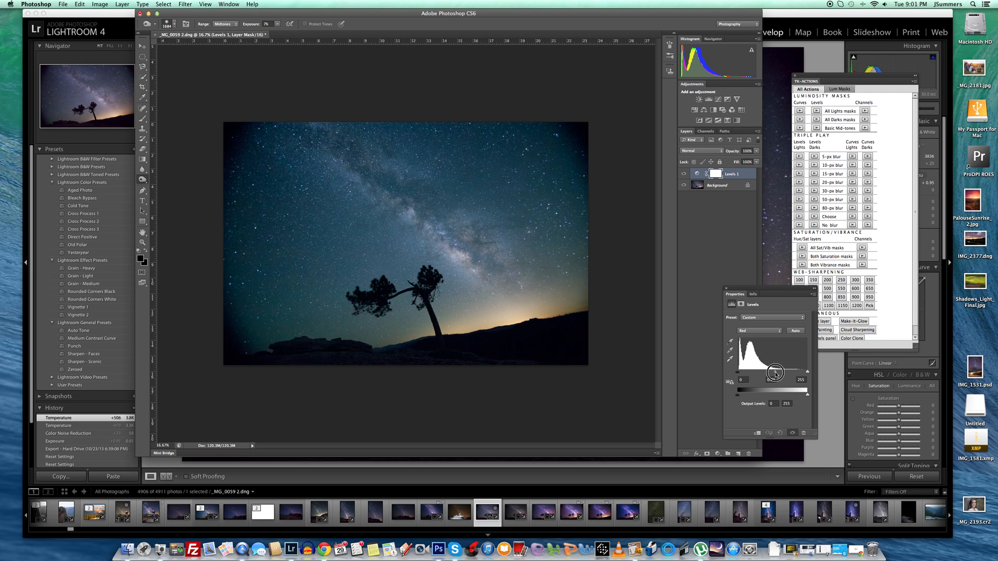
{"action": "left_click", "coordinate": [759, 331]}
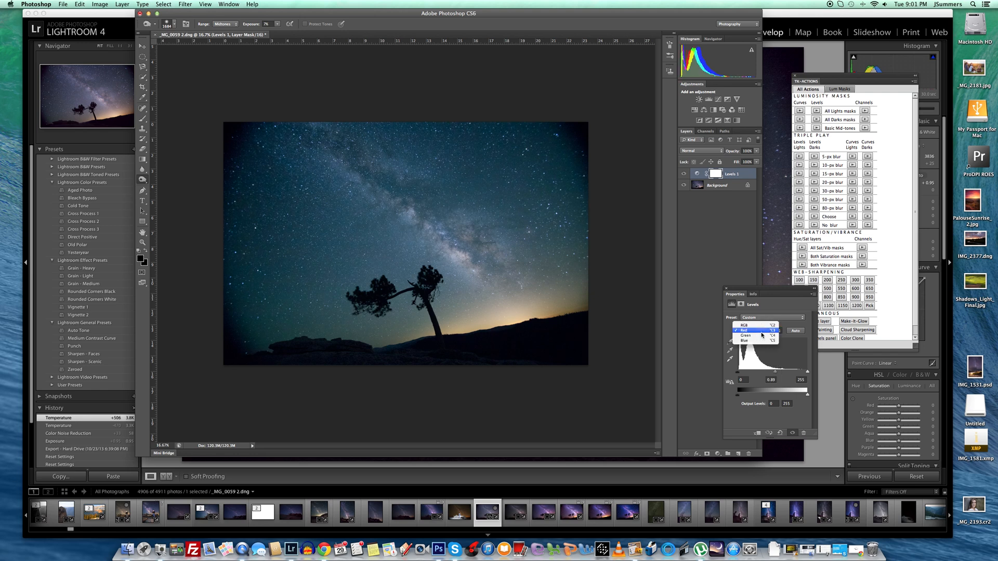
{"action": "left_click", "coordinate": [745, 335]}
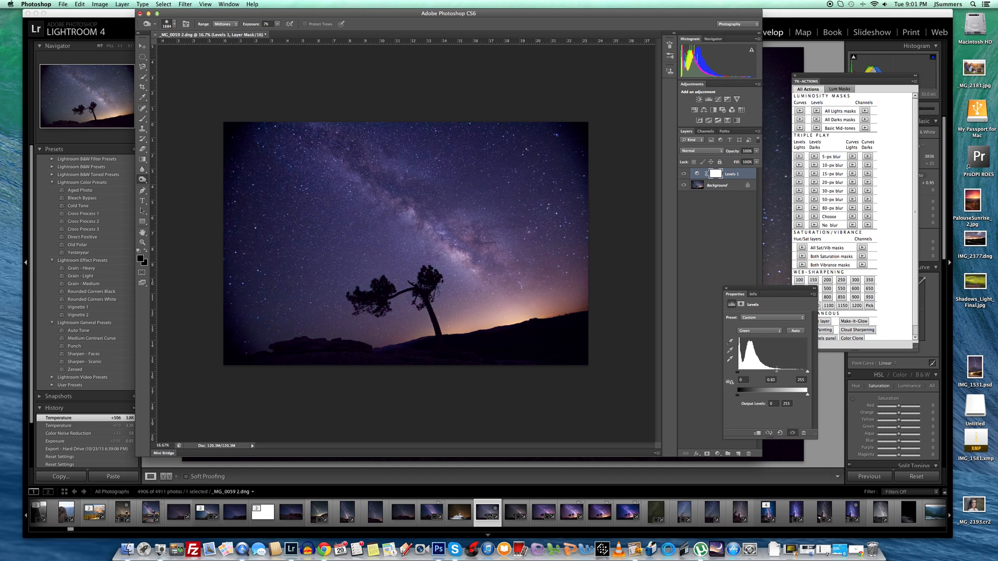
{"action": "left_click", "coordinate": [759, 330]}
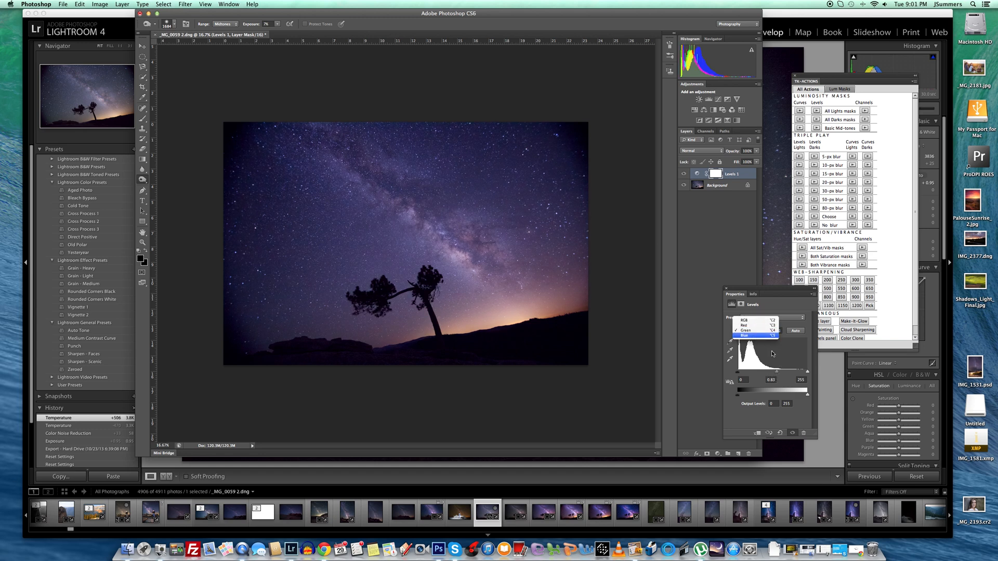
{"action": "left_click", "coordinate": [755, 335]}
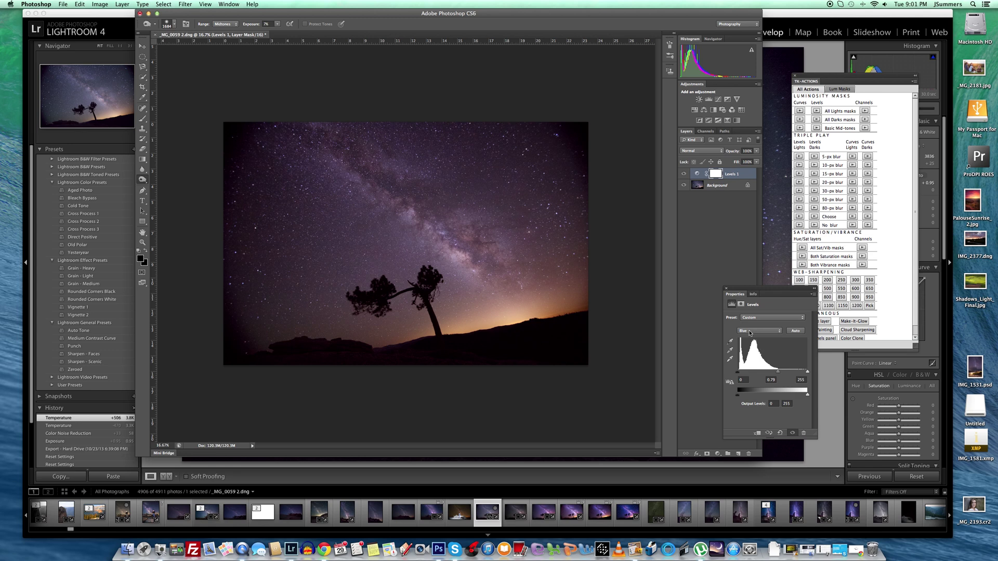
Step: Refine the Green and Red midtones again, then return to the composite RGB channel
{"action": "left_click", "coordinate": [759, 331]}
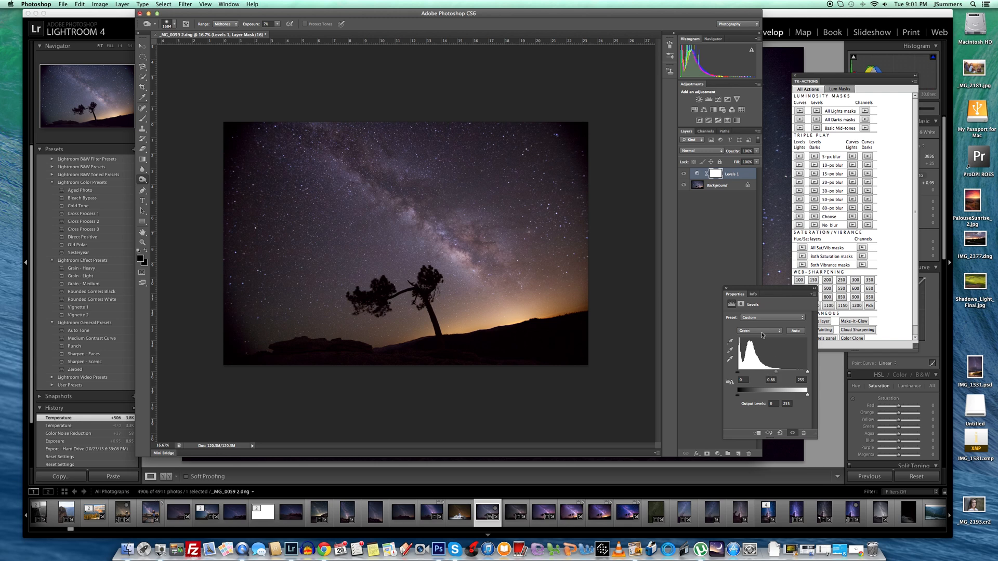
{"action": "left_click", "coordinate": [759, 330]}
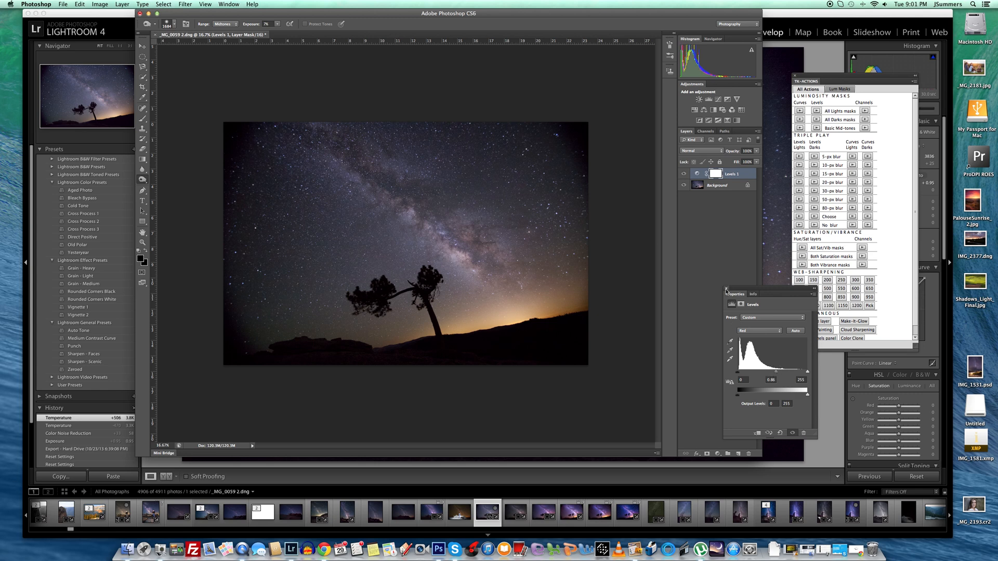
{"action": "left_click", "coordinate": [758, 330]}
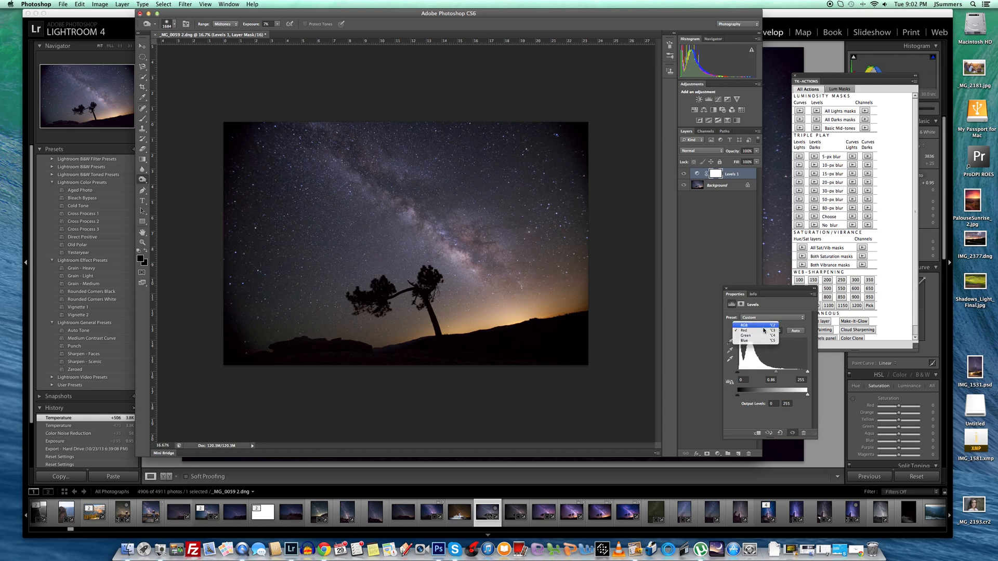
{"action": "left_click", "coordinate": [743, 326]}
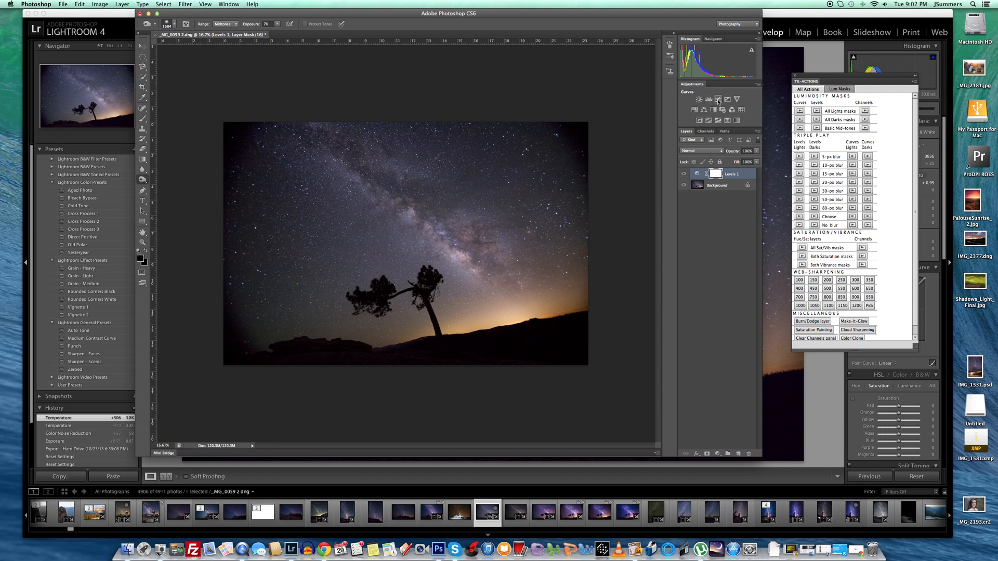
{"action": "left_click", "coordinate": [718, 99]}
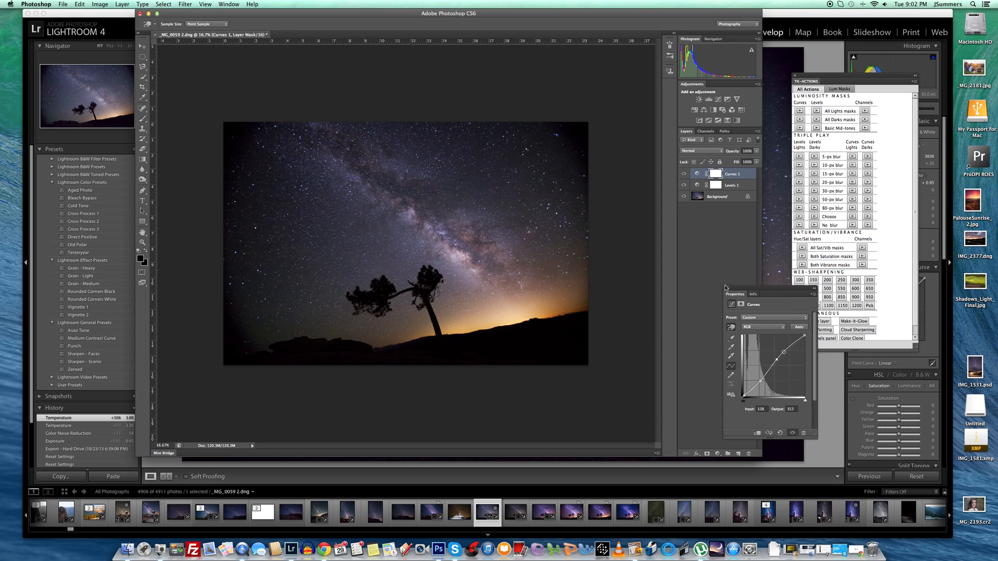
Step: Finish the S-curve and toggle the Curves layer's visibility to compare contrast
{"action": "left_click", "coordinate": [684, 174]}
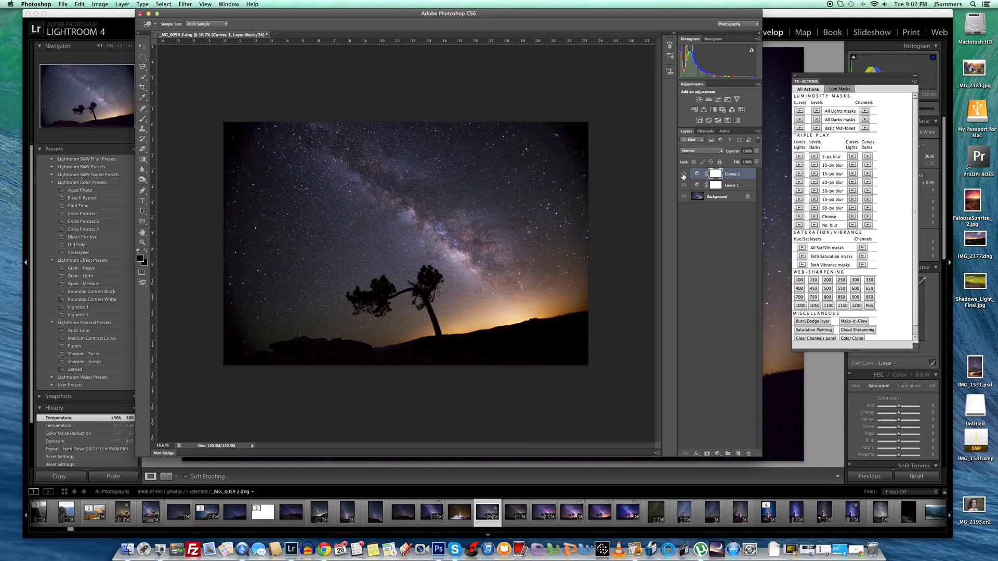
{"action": "left_click", "coordinate": [684, 174]}
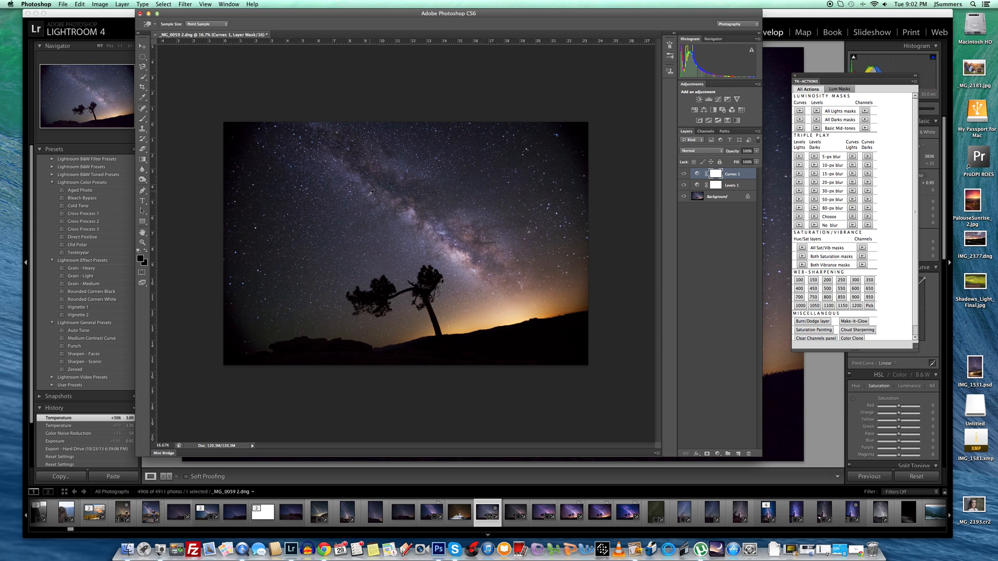
{"action": "mouse_move", "coordinate": [467, 122]}
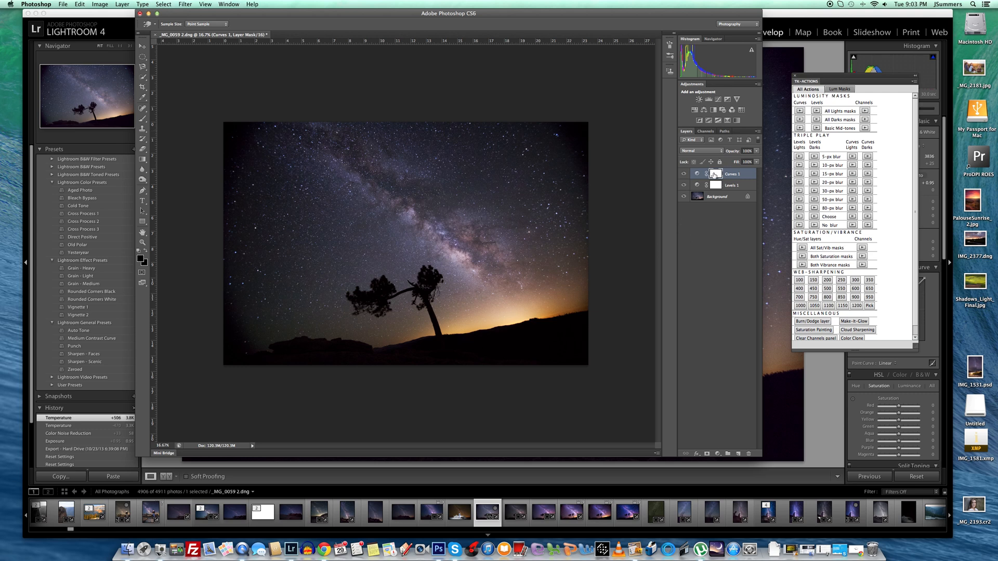
{"action": "mouse_move", "coordinate": [716, 173]}
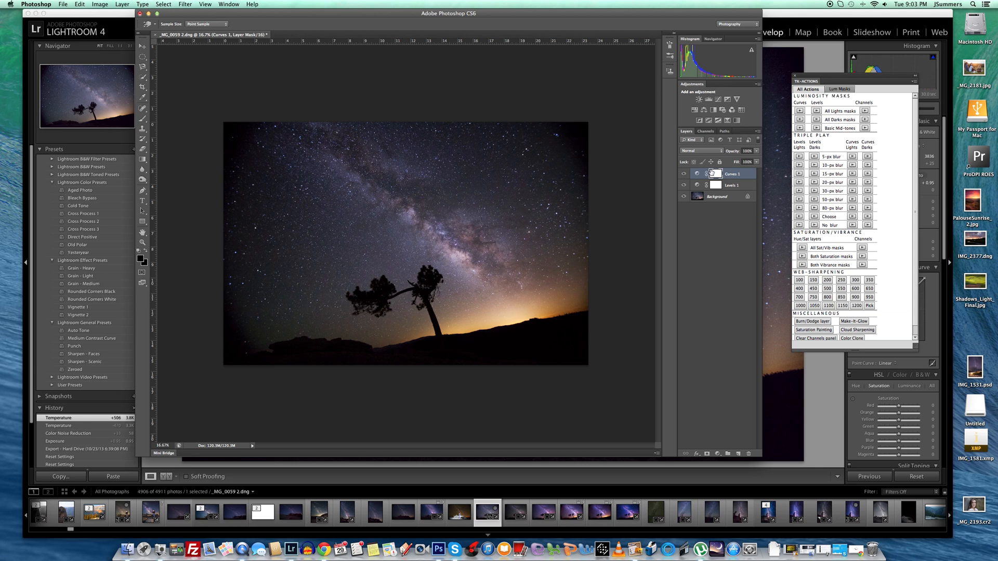
{"action": "mouse_move", "coordinate": [713, 174]}
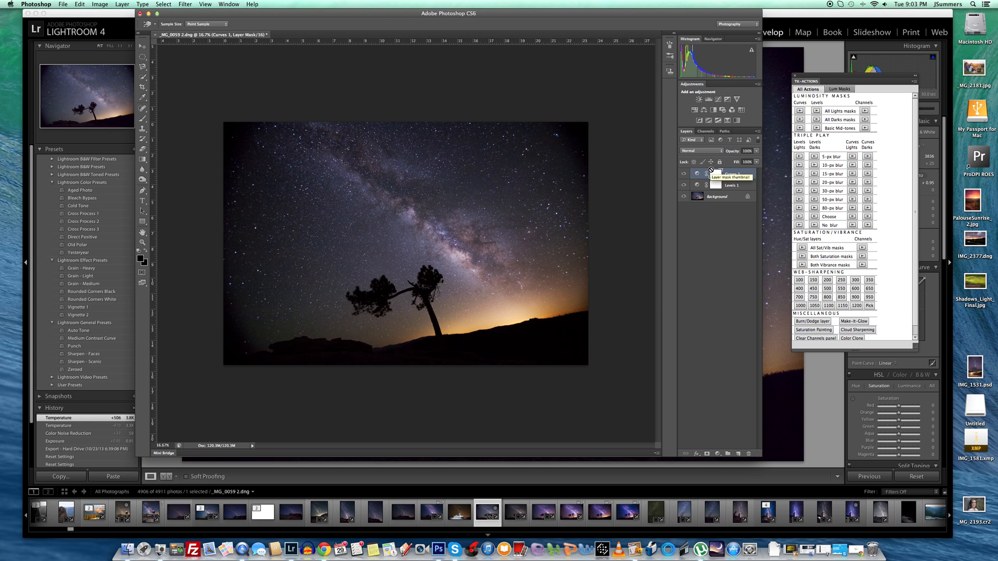
{"action": "mouse_move", "coordinate": [686, 174]}
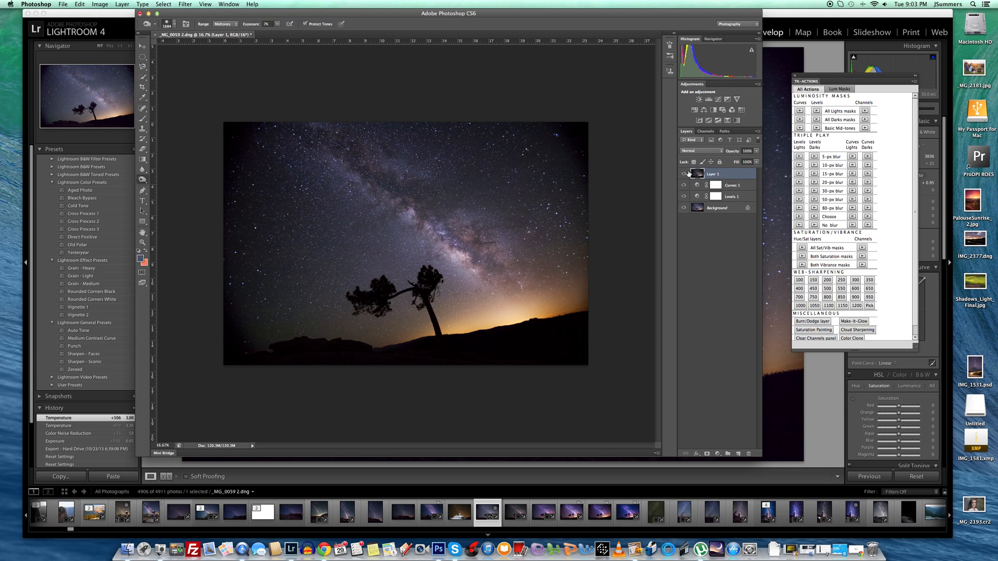
{"action": "mouse_move", "coordinate": [697, 173]}
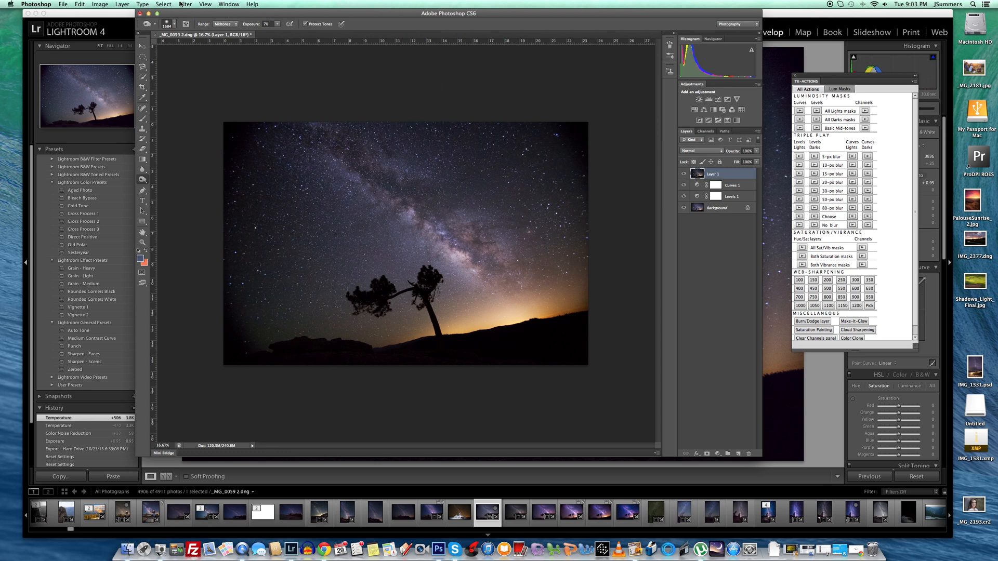
Step: Apply Unsharp Mask to the stamped layer: Amount 59, Radius 90.5, Threshold 0
{"action": "left_click", "coordinate": [184, 5]}
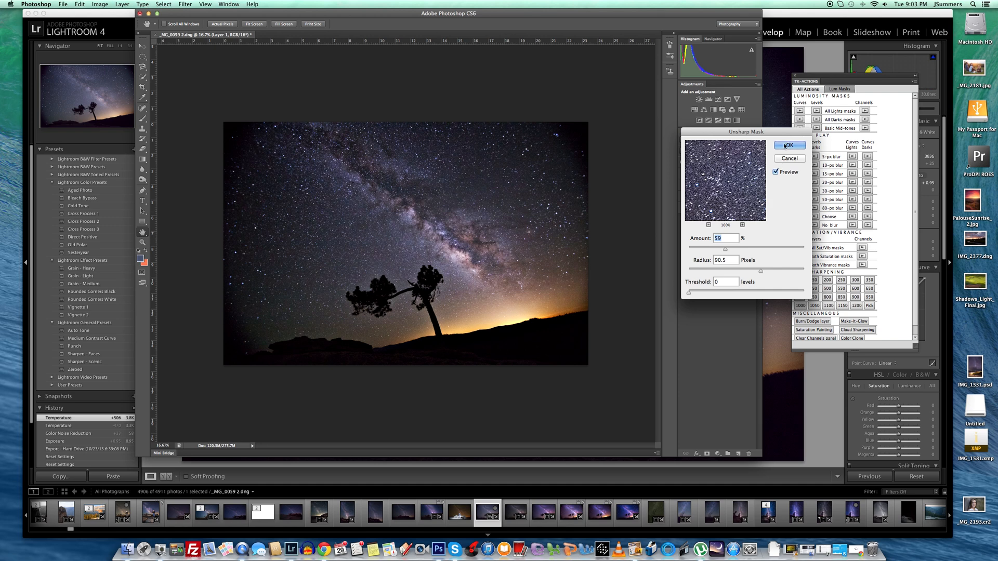
{"action": "left_click", "coordinate": [788, 145]}
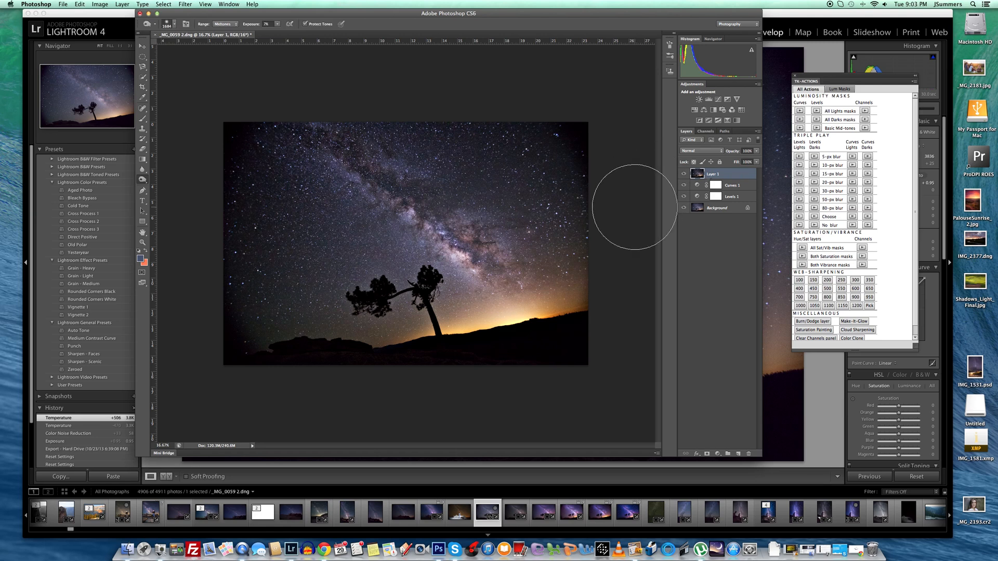
{"action": "mouse_move", "coordinate": [731, 330]}
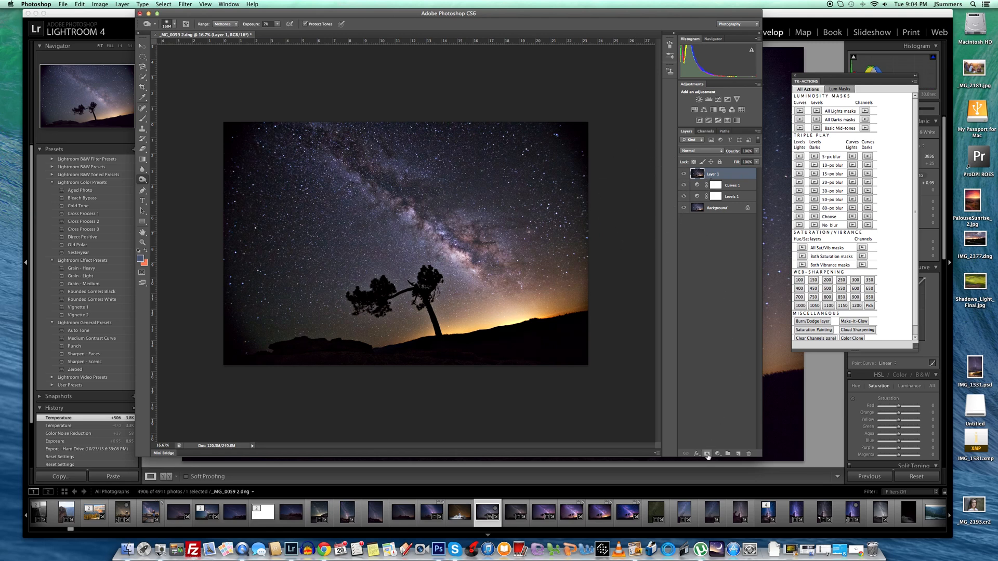
{"action": "mouse_move", "coordinate": [706, 453]}
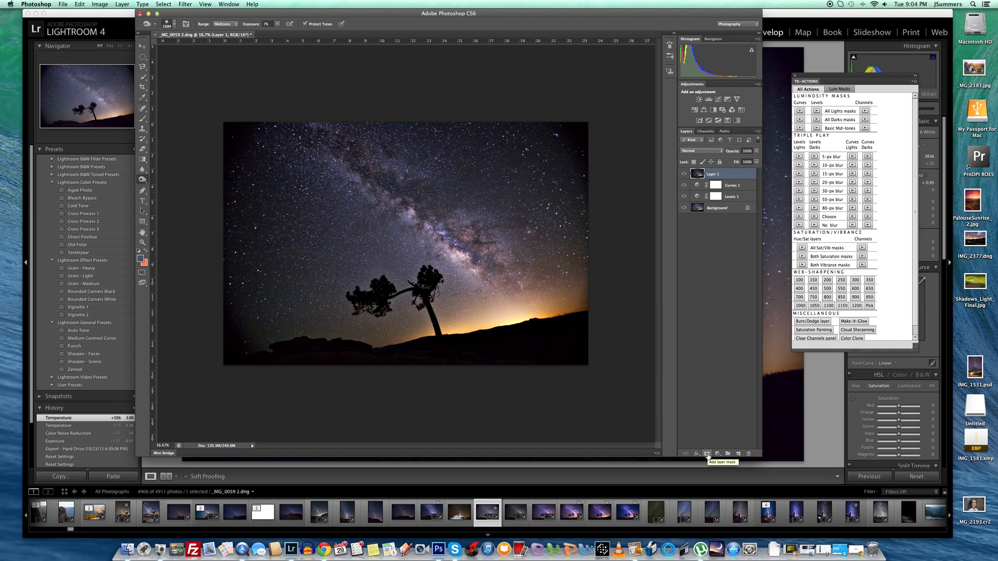
Step: Add a mask to Layer 1, paint white along the Milky Way, set opacity 78%
{"action": "left_click", "coordinate": [707, 453]}
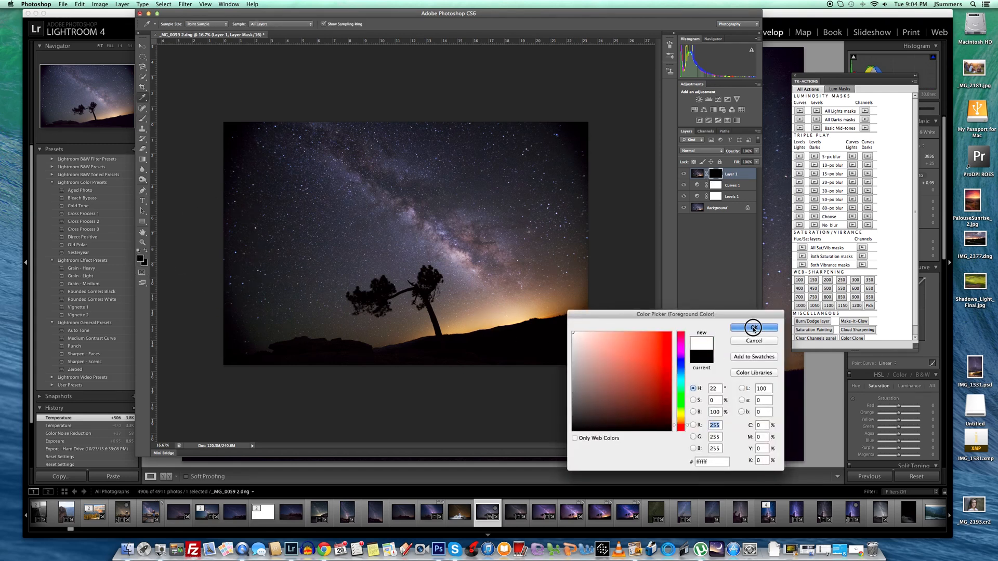
{"action": "left_click", "coordinate": [753, 328]}
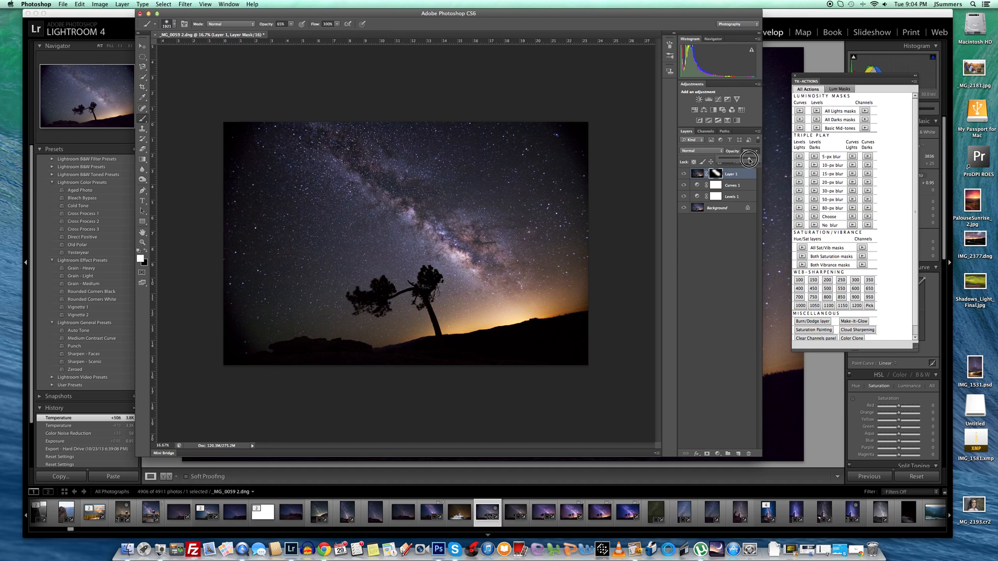
{"action": "left_click", "coordinate": [698, 173]}
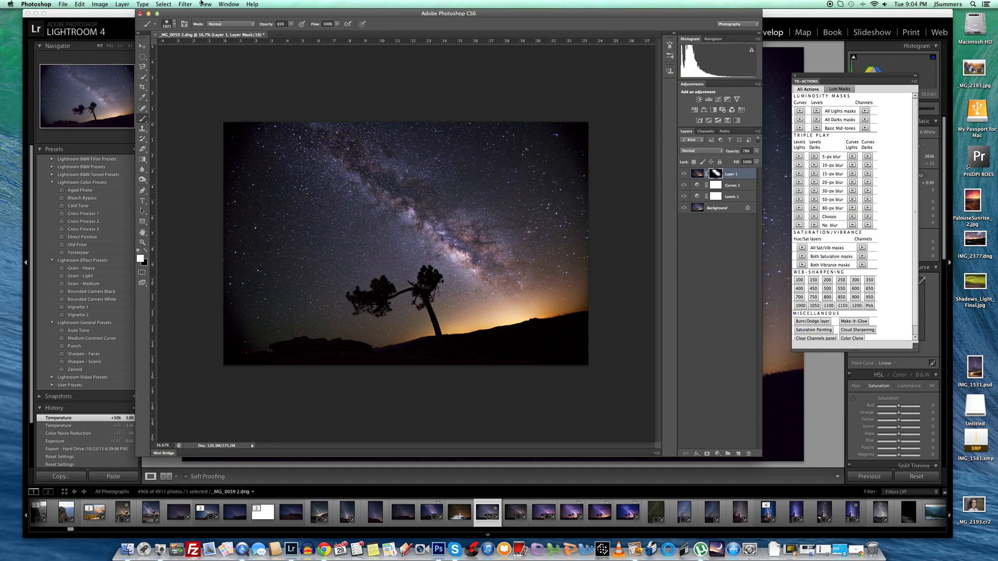
{"action": "left_click", "coordinate": [185, 4]}
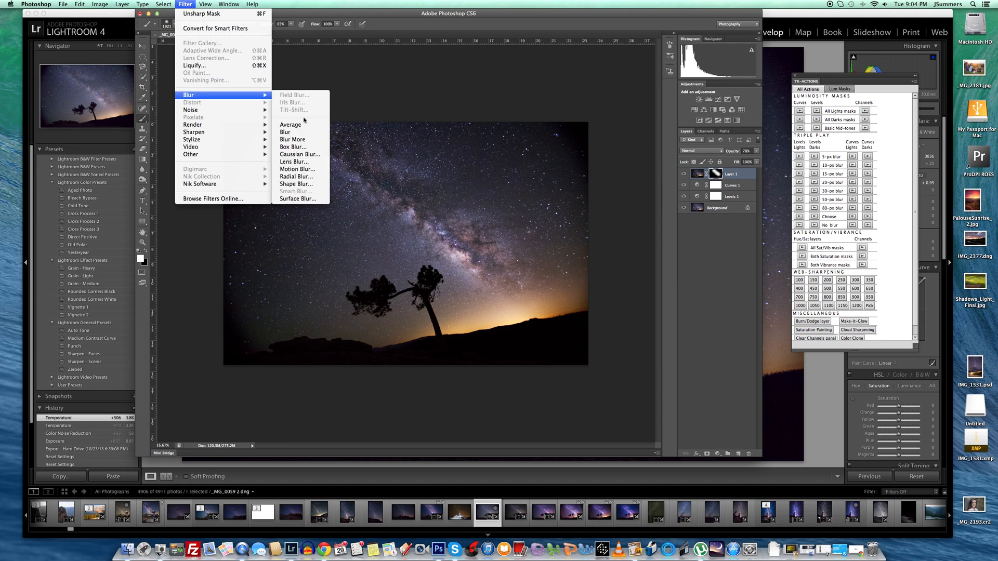
Step: Soften Layer 1's mask with a 156-pixel Gaussian Blur
{"action": "left_click", "coordinate": [300, 154]}
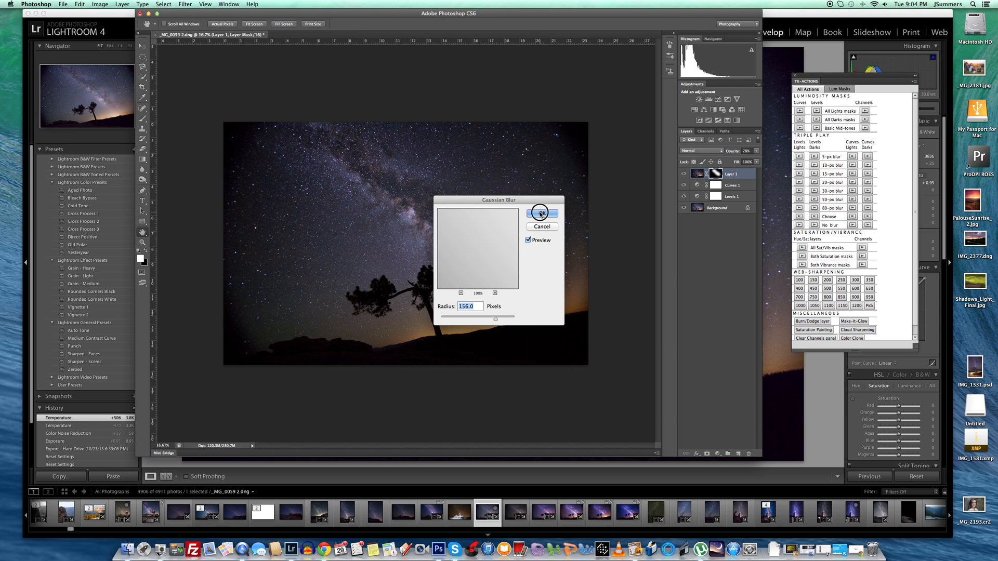
{"action": "left_click", "coordinate": [540, 213]}
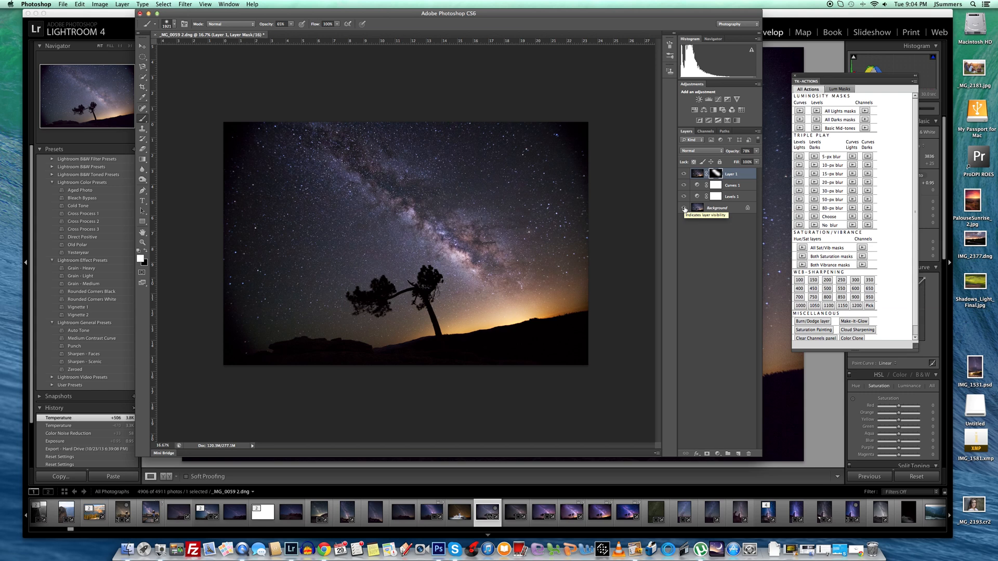
{"action": "left_click", "coordinate": [683, 174]}
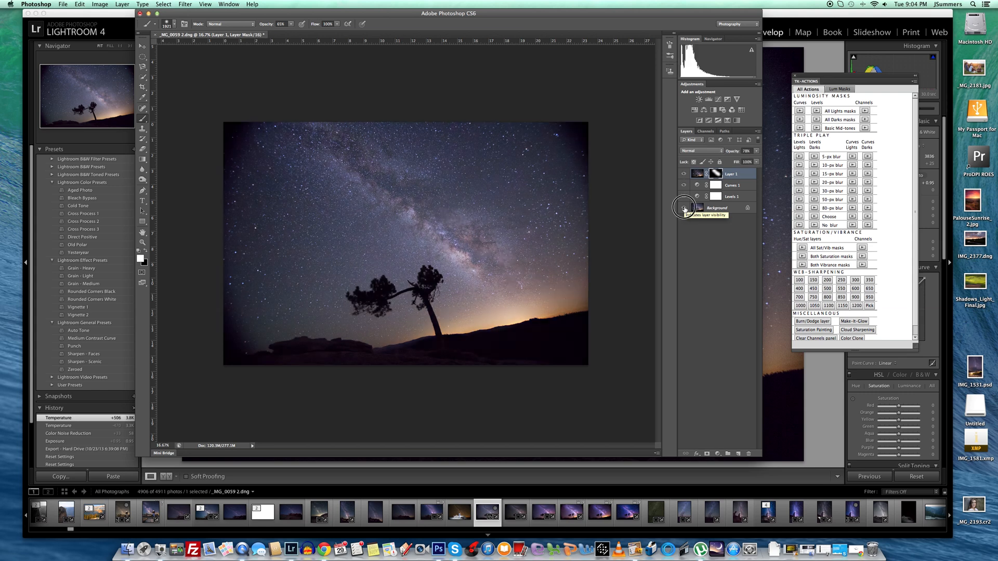
{"action": "left_click", "coordinate": [684, 208]}
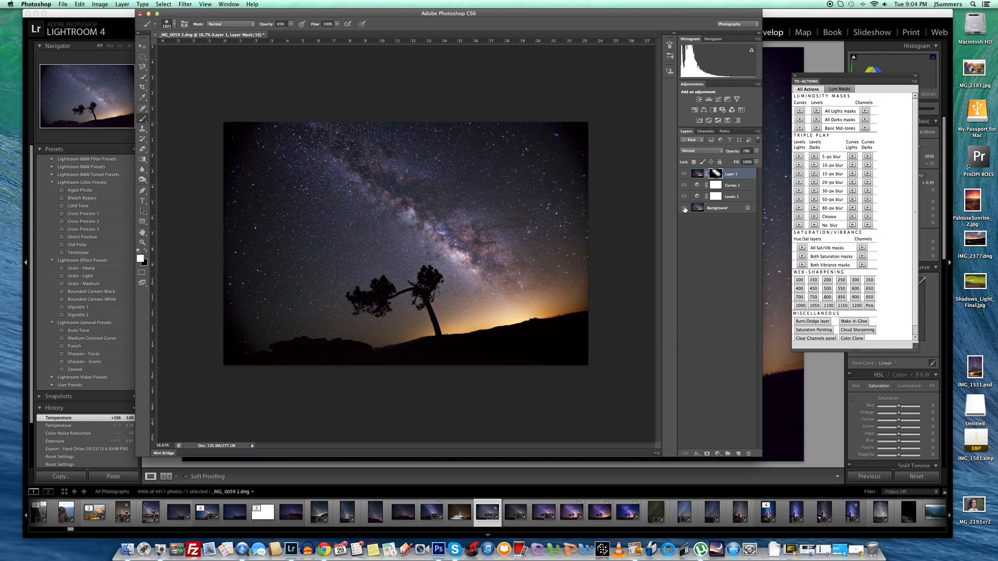
{"action": "mouse_move", "coordinate": [537, 266]}
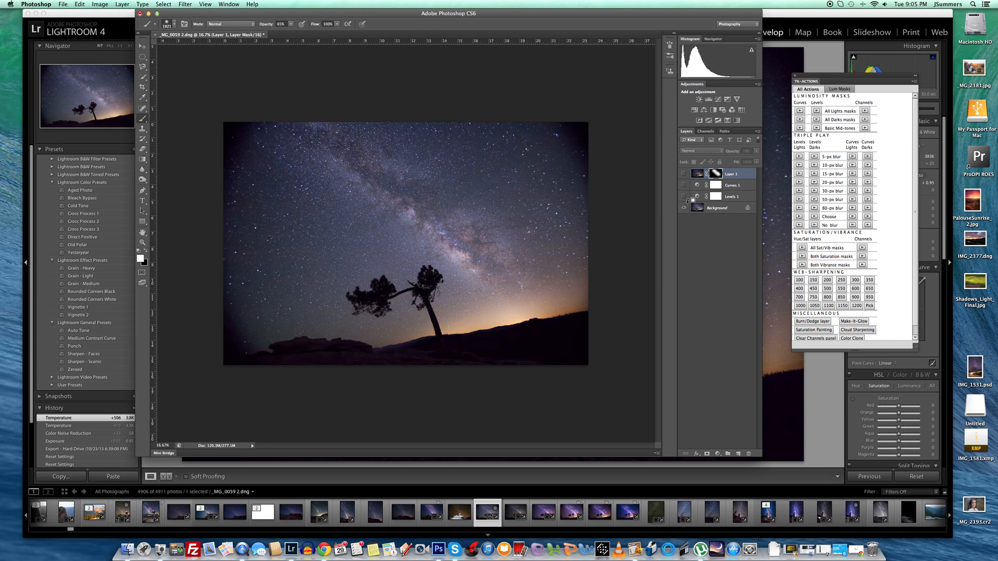
{"action": "left_click", "coordinate": [507, 312]}
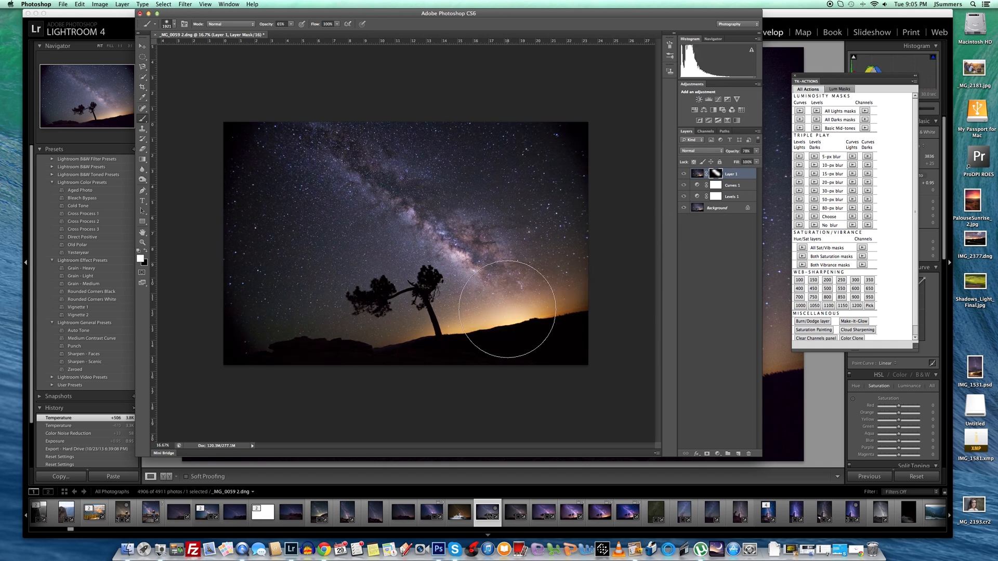